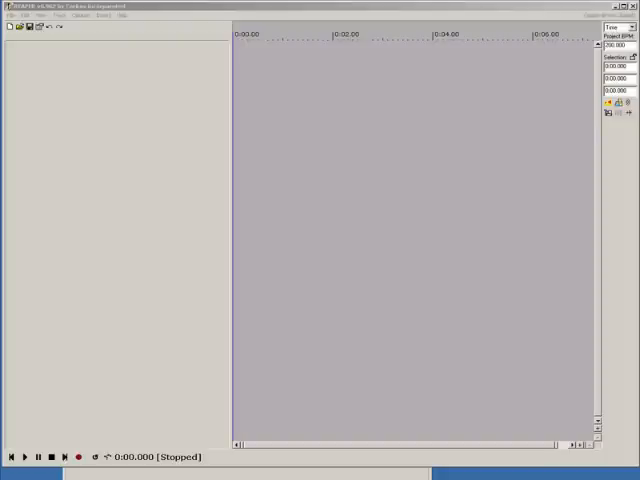
pyautogui.moveTo(128, 236)
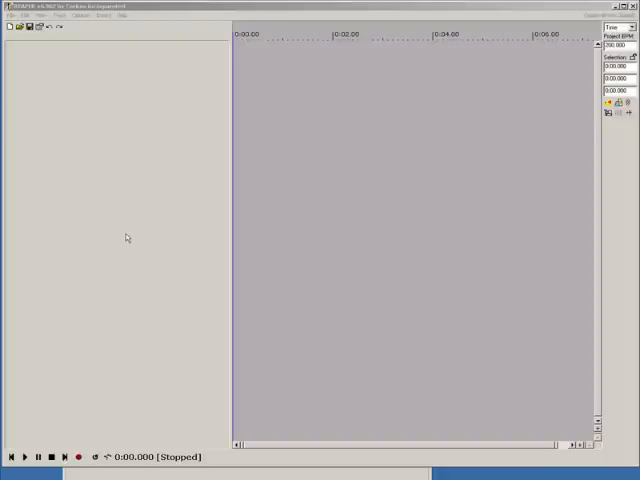
pyautogui.moveTo(40, 56)
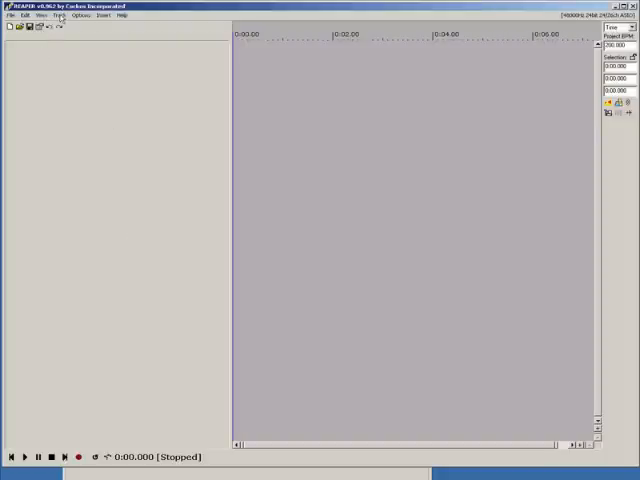
# Show the context menu for the empty track control panel area.
pyautogui.click(60, 16)
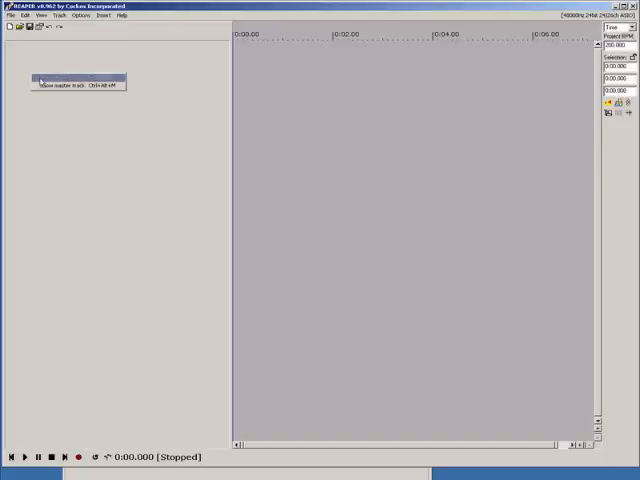
# Insert a new track into the project from the context menu.
pyautogui.click(78, 84)
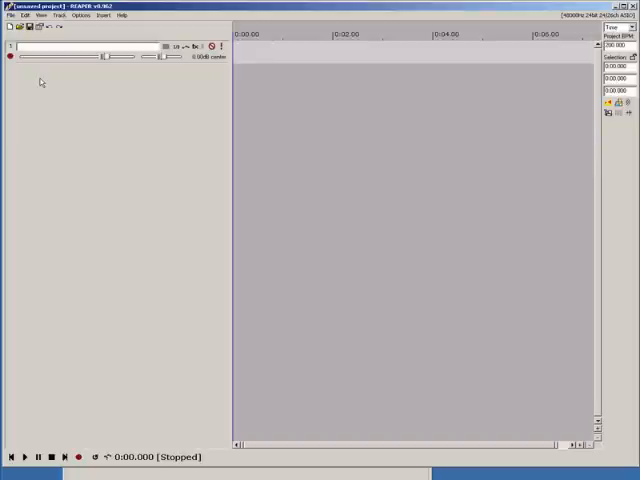
pyautogui.moveTo(10, 56)
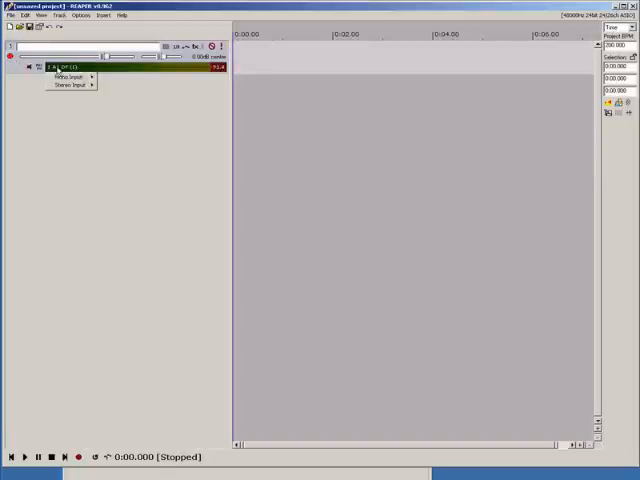
# Assign a stereo input pair from the Stereo Input list as the track's record source.
pyautogui.click(72, 76)
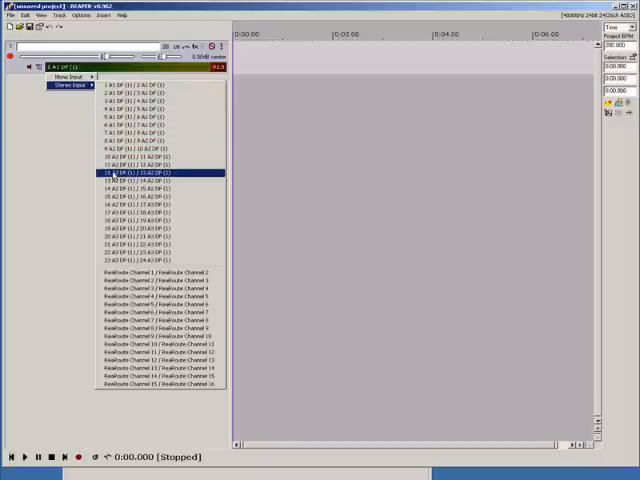
pyautogui.click(160, 172)
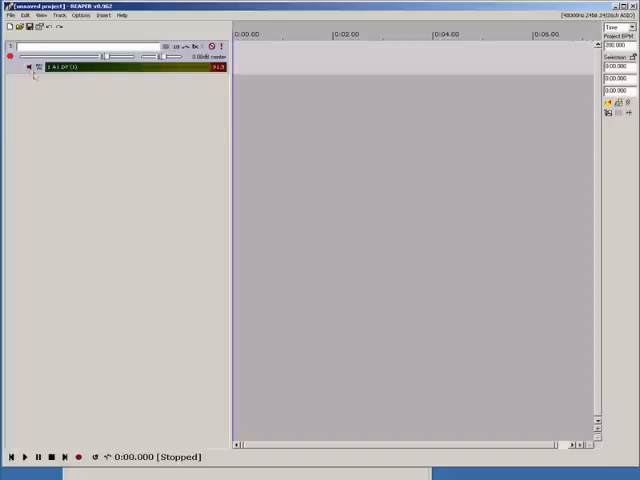